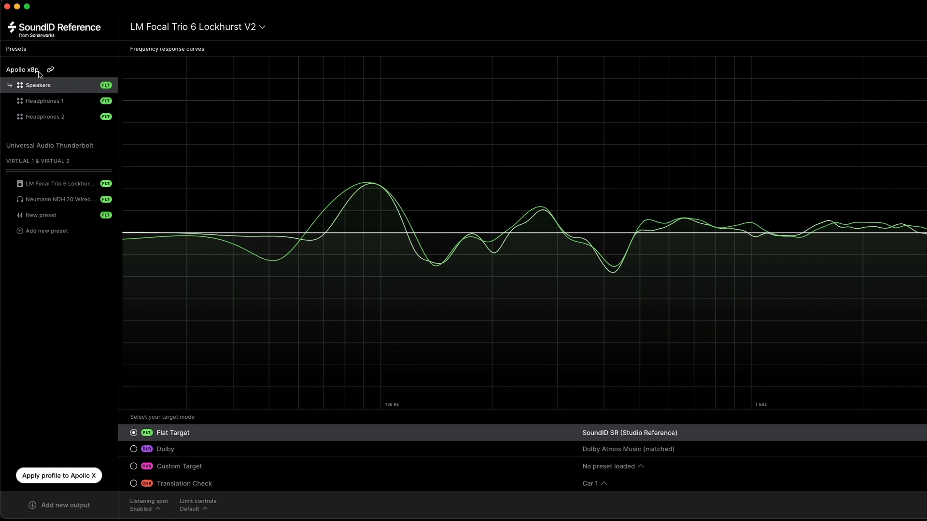
mouse_move(37, 73)
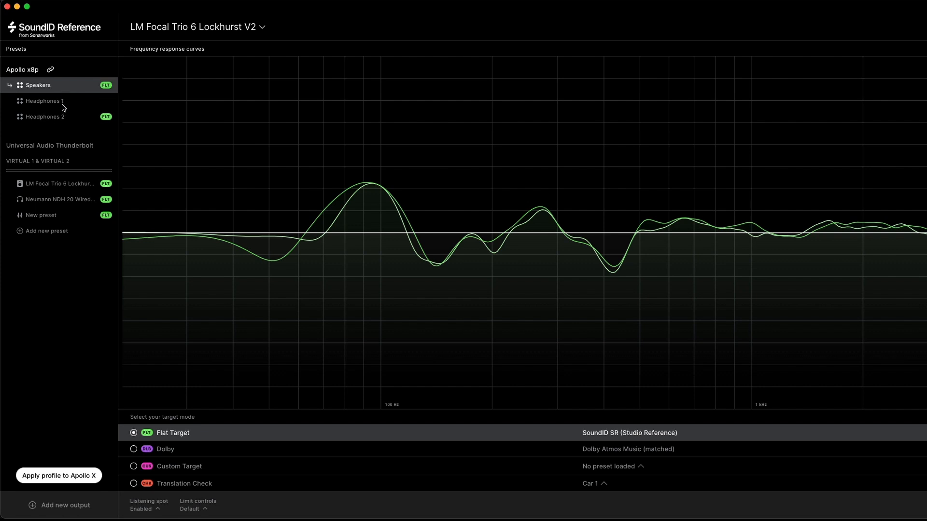
View the correction profiles assigned to the Apollo x8p Headphones 1 and Headphones 2 outputs.
click(45, 100)
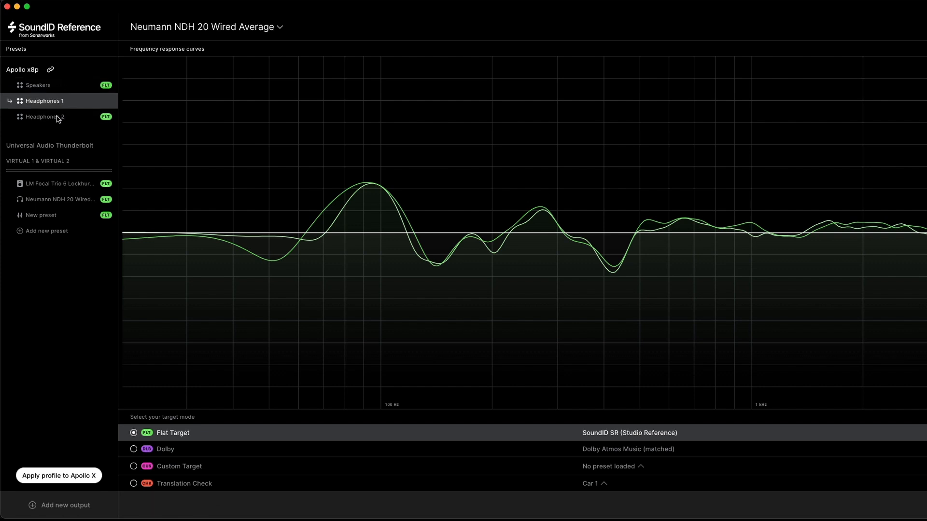
click(45, 116)
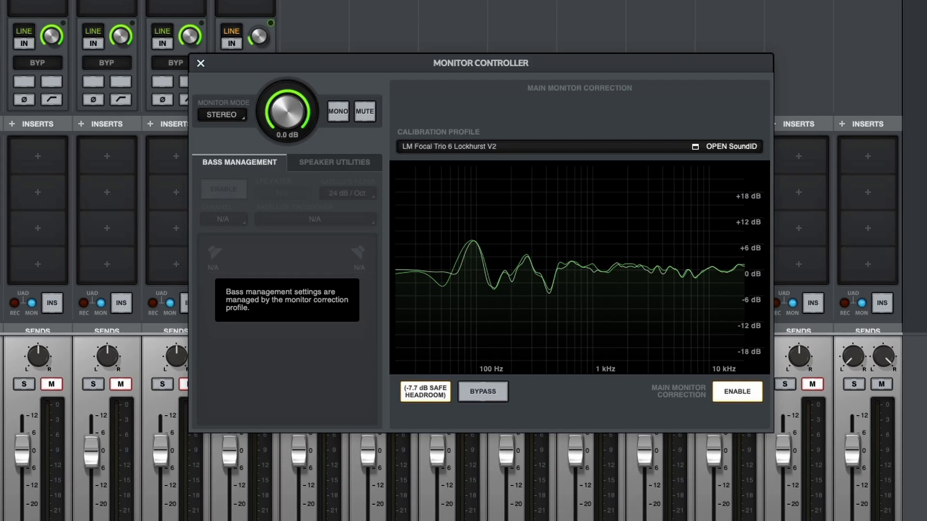
mouse_move(561, 70)
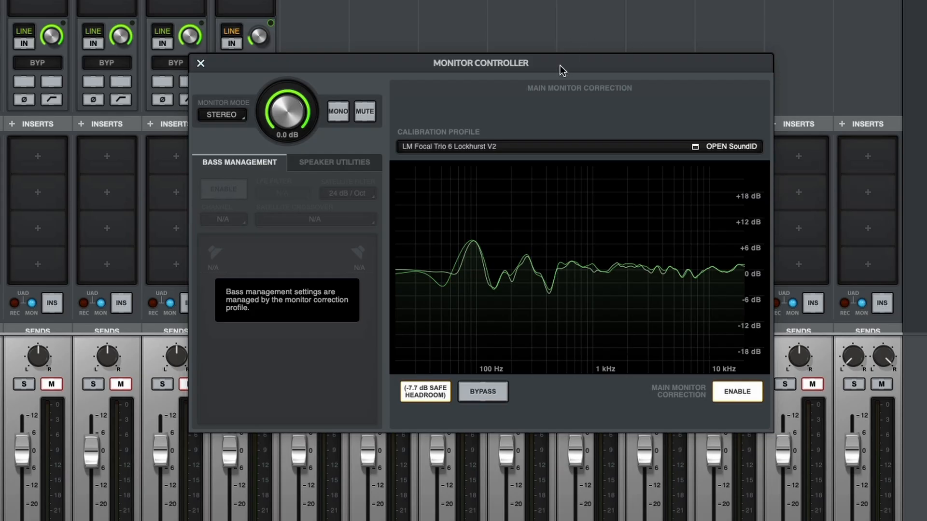
mouse_move(538, 93)
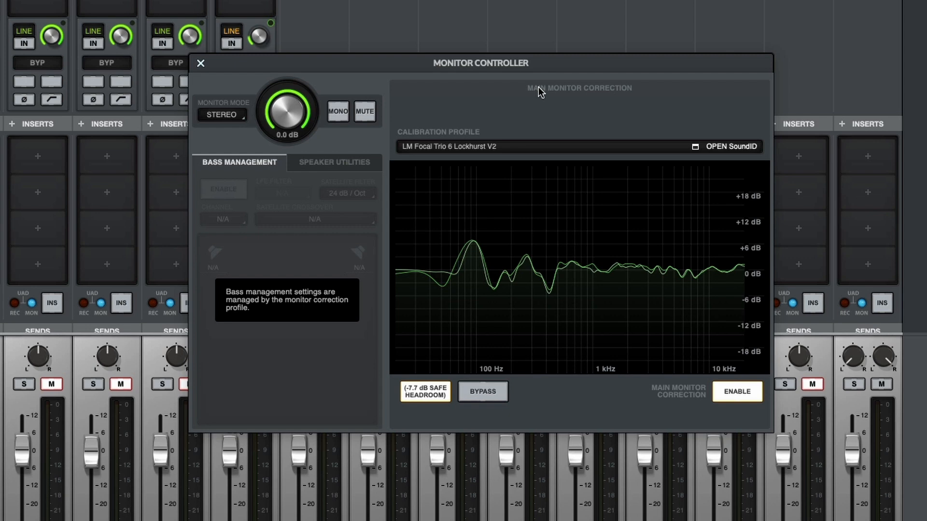
mouse_move(201, 66)
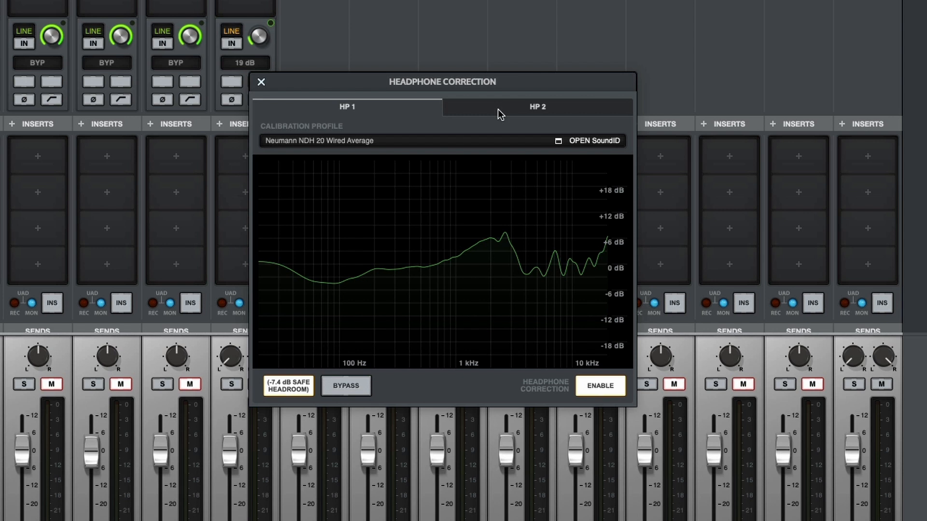
Switch UAD Console's Headphone Correction to HP 2, showing the Beyerdynamic DT 770 Pro 250 Ohm profile.
click(536, 107)
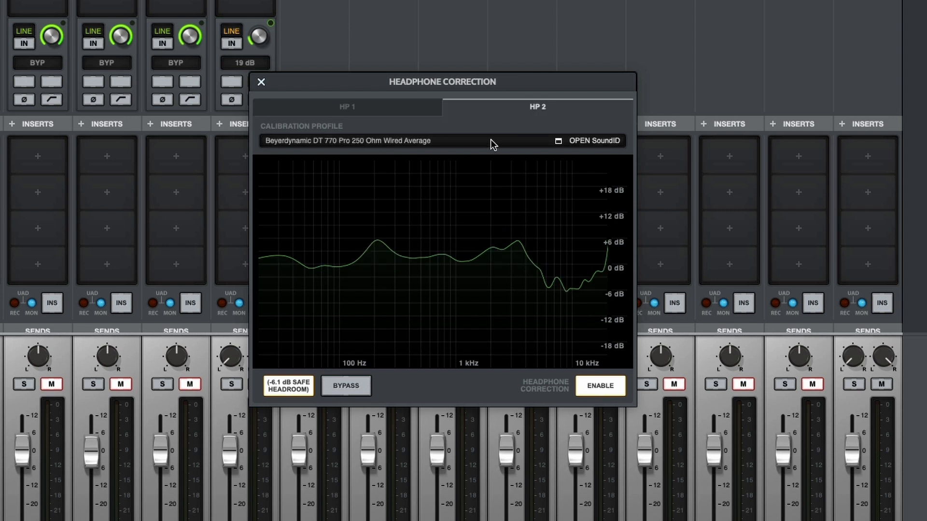
click(261, 81)
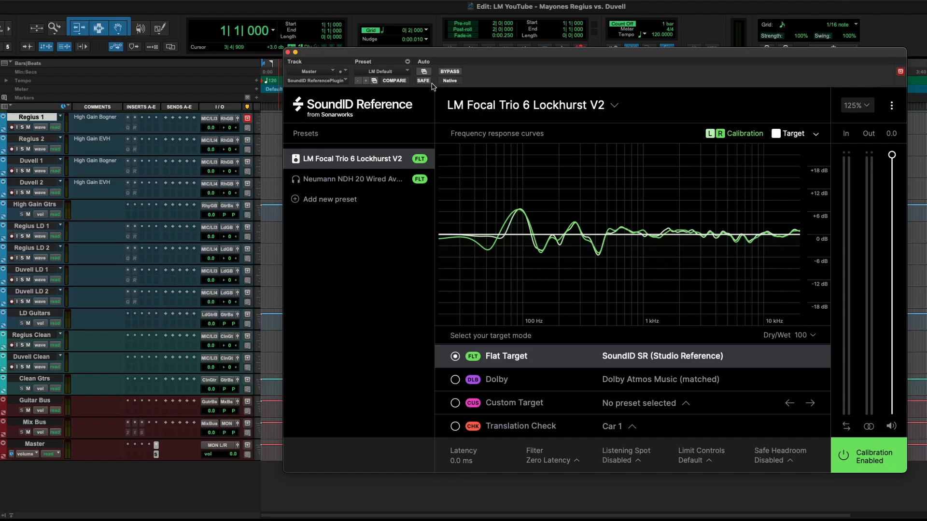
mouse_move(544, 90)
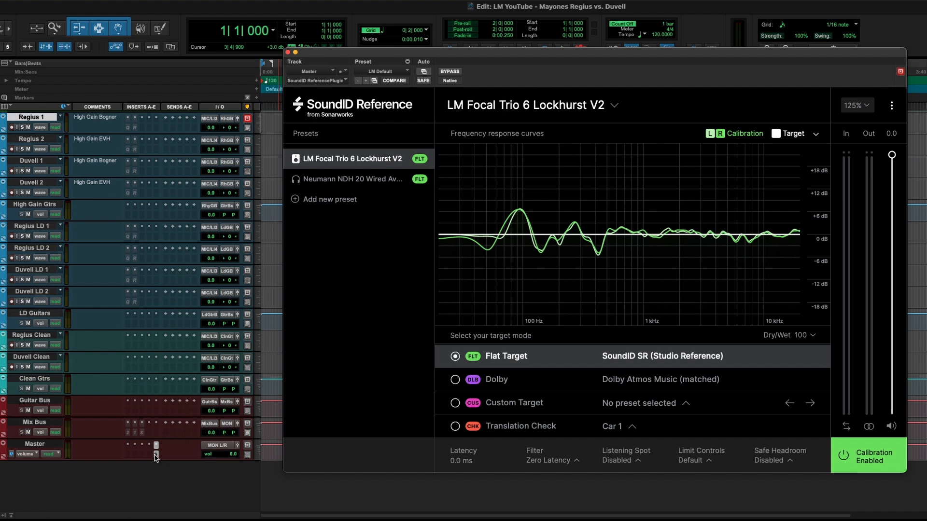
mouse_move(156, 456)
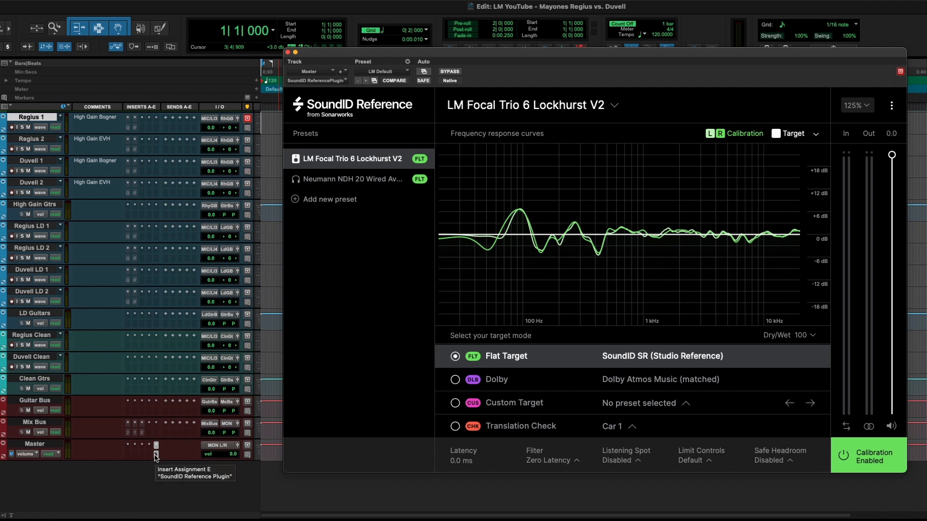